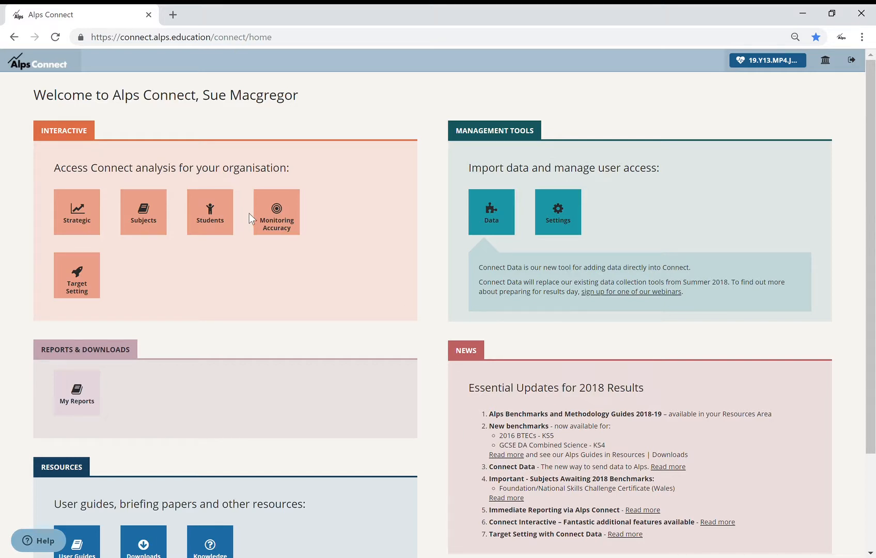
mouse_move(259, 287)
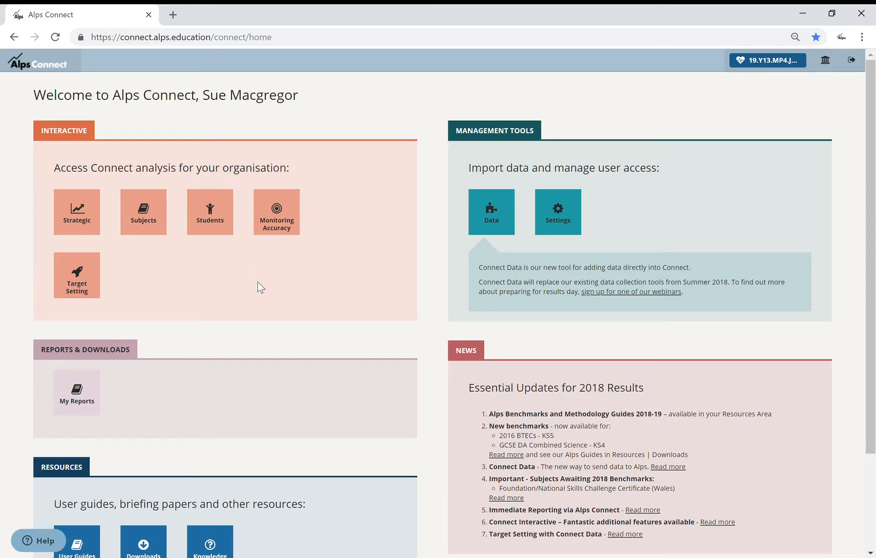
mouse_move(76, 276)
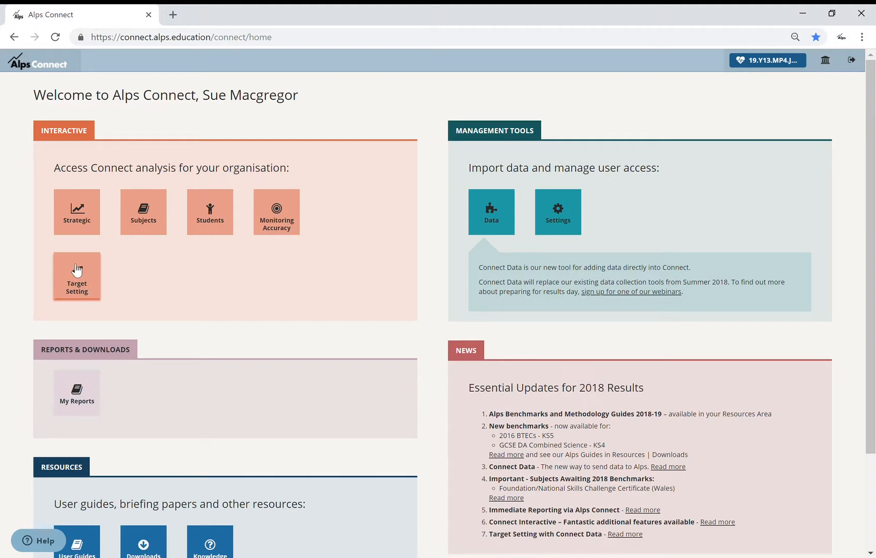
mouse_move(90, 289)
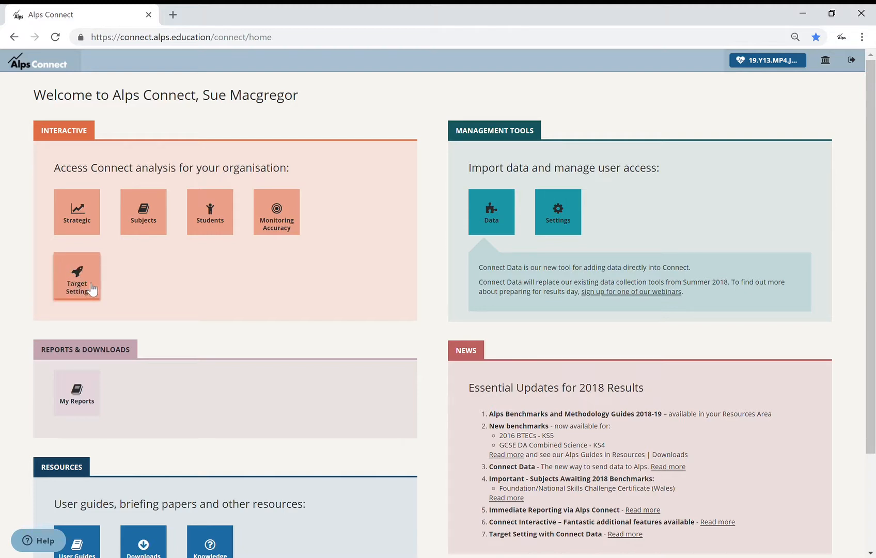
mouse_move(89, 286)
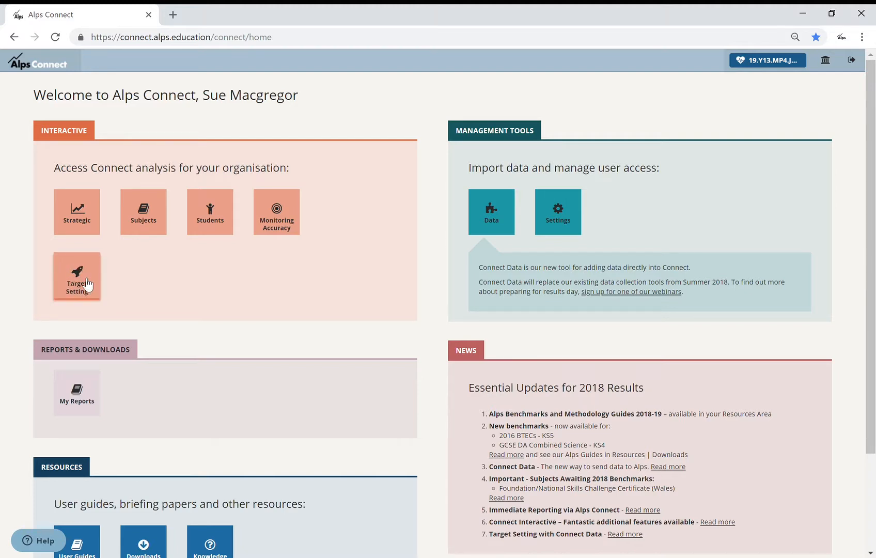
Open the Target Setting Reports page listing the 2018/19 target report types
click(77, 276)
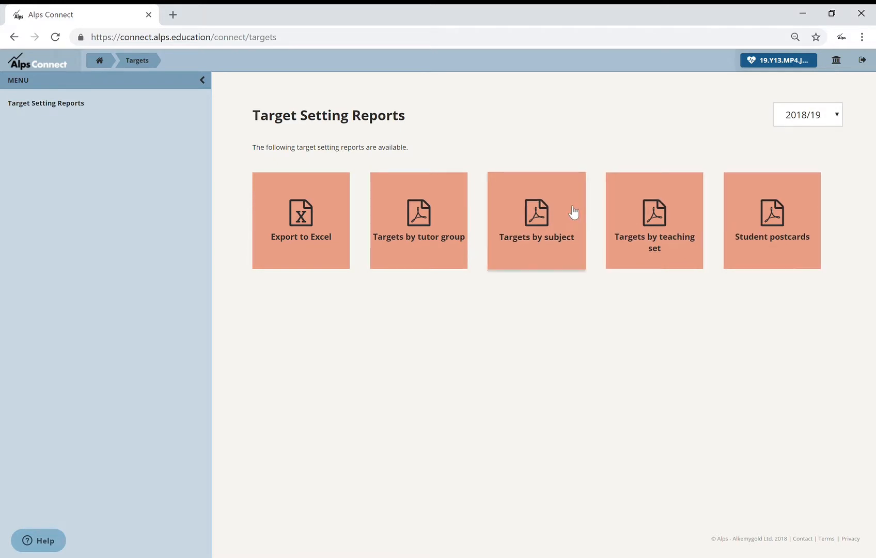
mouse_move(328, 221)
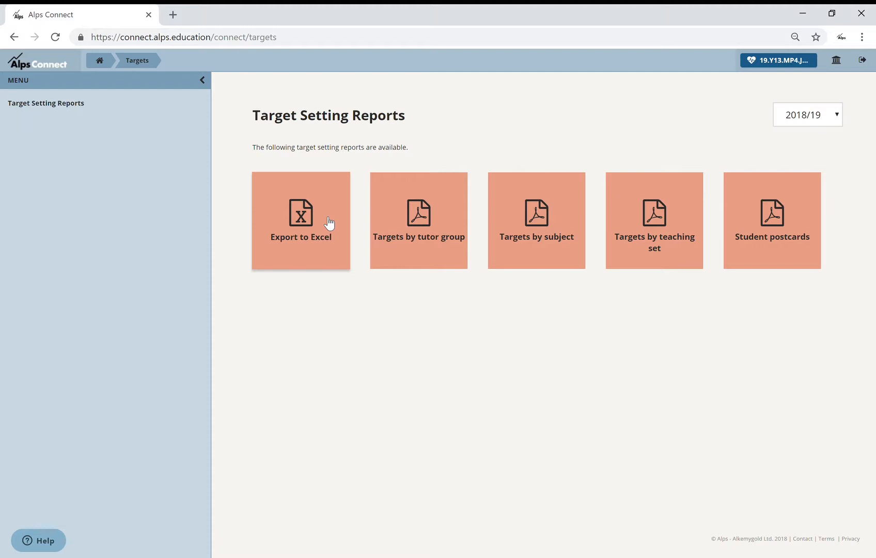
mouse_move(146, 118)
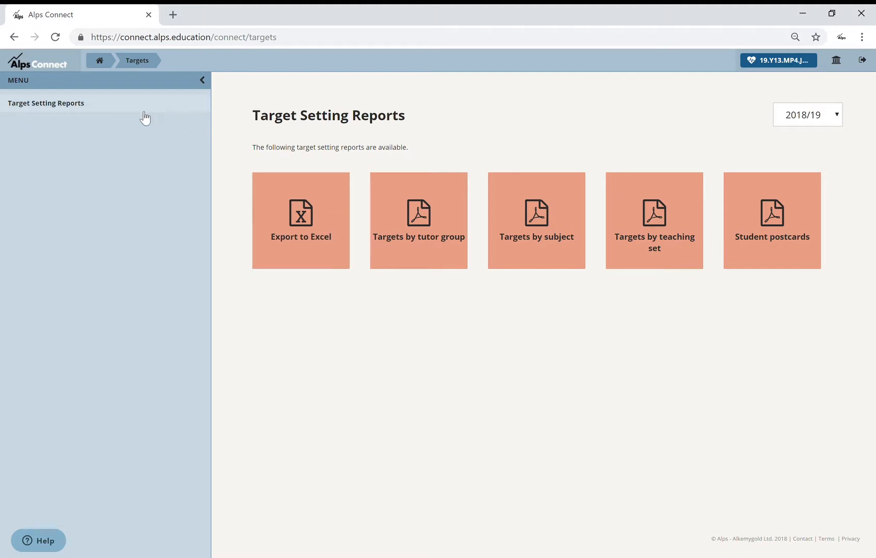
mouse_move(99, 60)
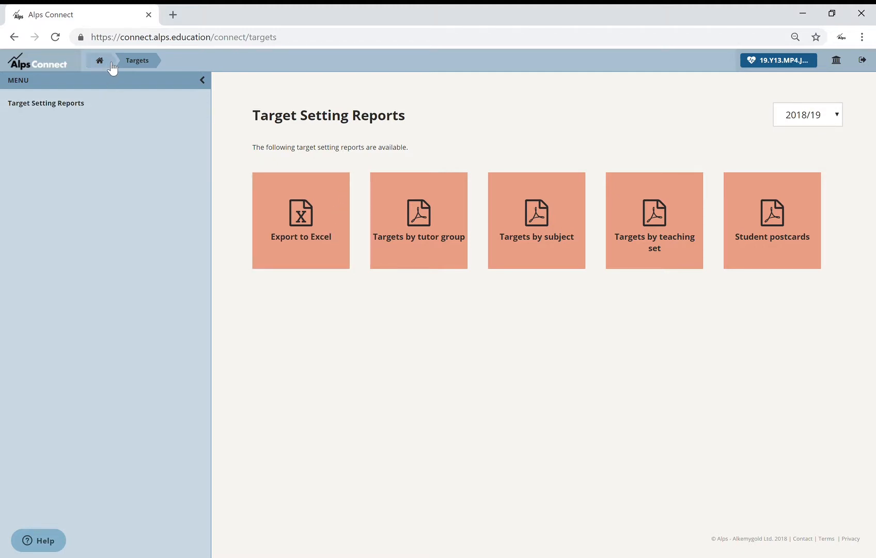
Return home, open Connect Data and look through the 2018/19 grades workspaces list
click(99, 60)
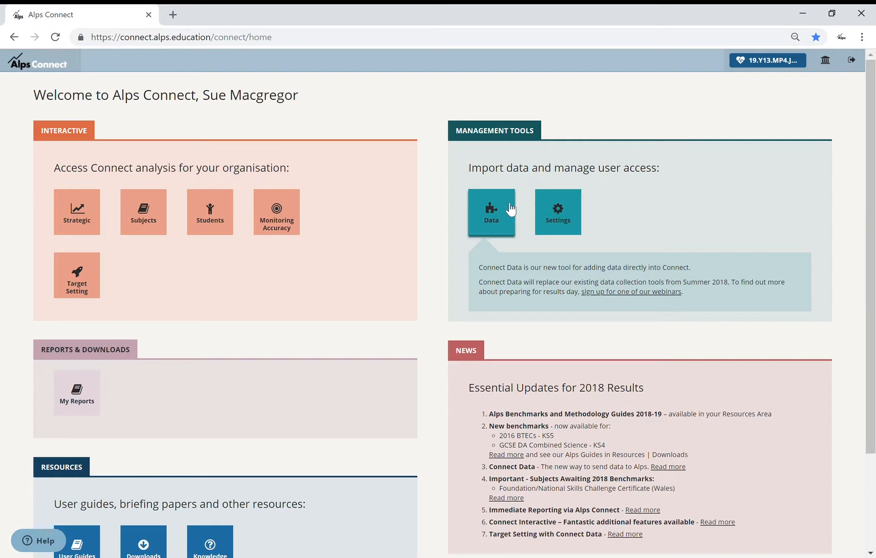
click(490, 212)
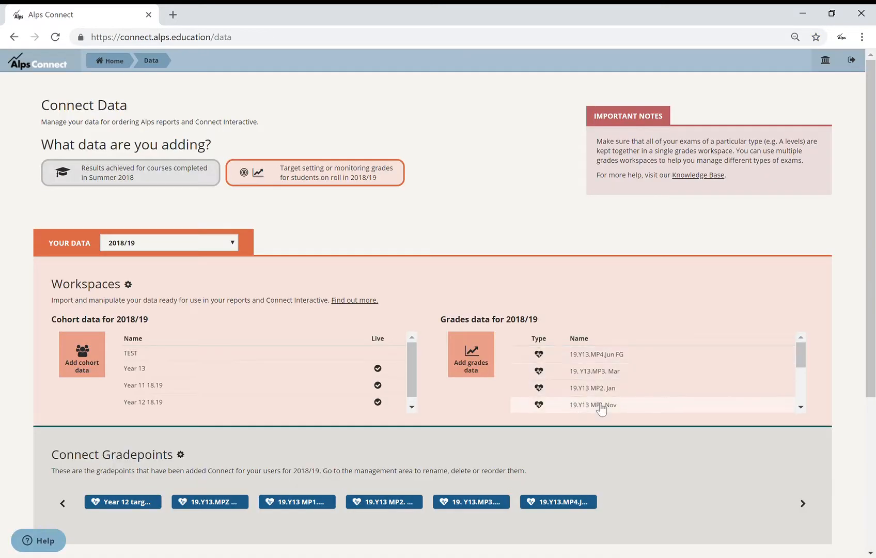
scroll(down, 3)
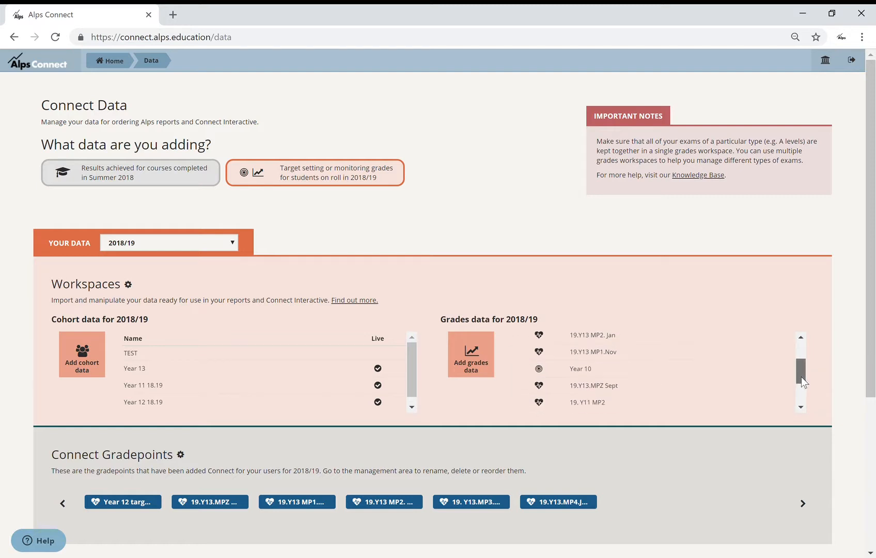
scroll(down, 3)
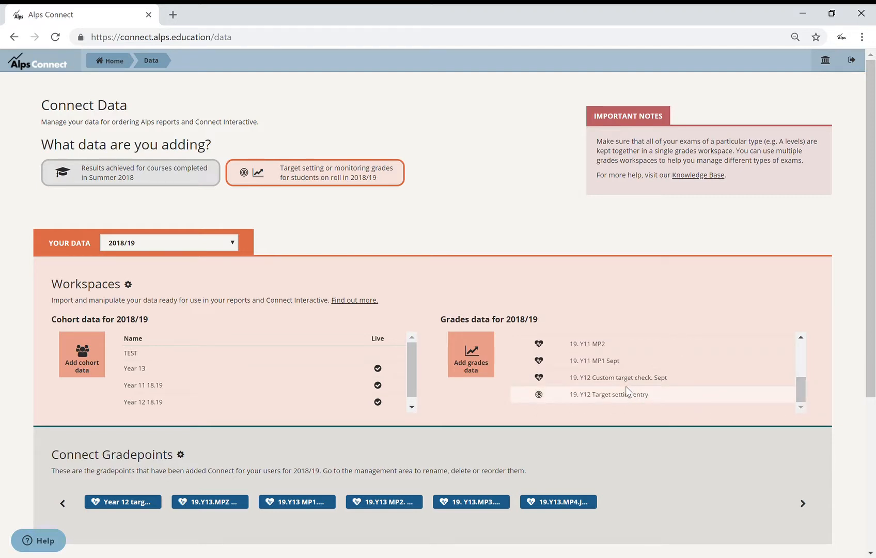
mouse_move(614, 385)
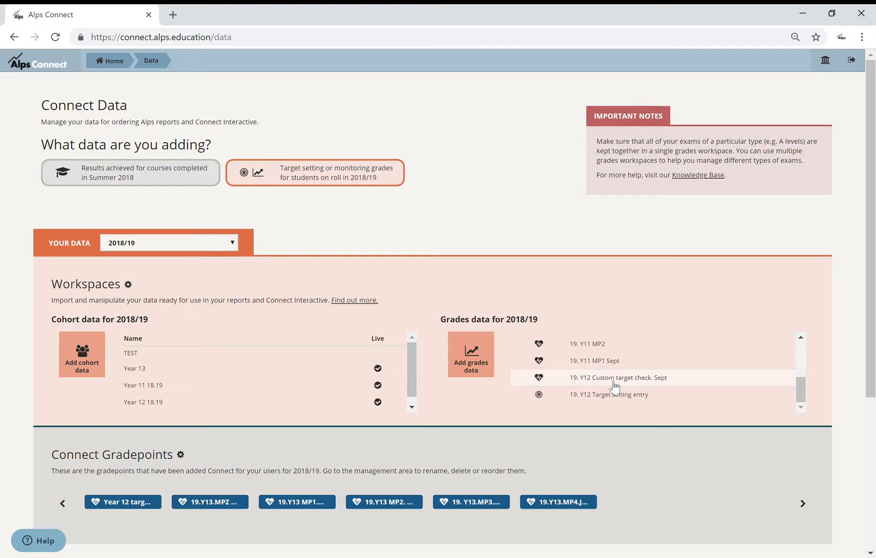
mouse_move(662, 384)
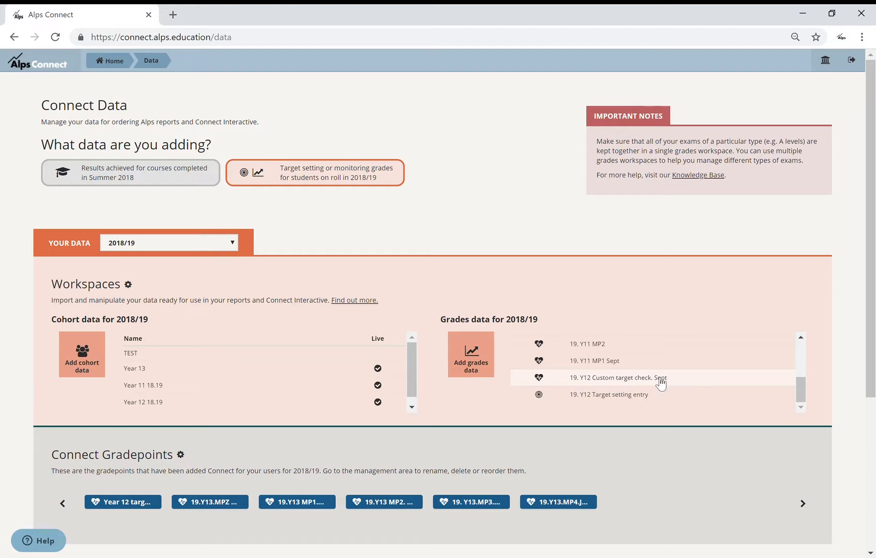
mouse_move(590, 387)
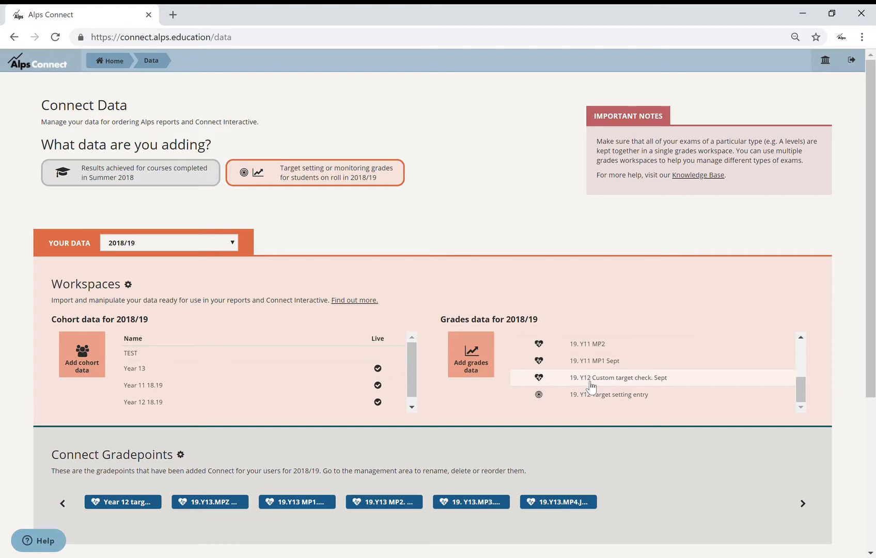
mouse_move(633, 386)
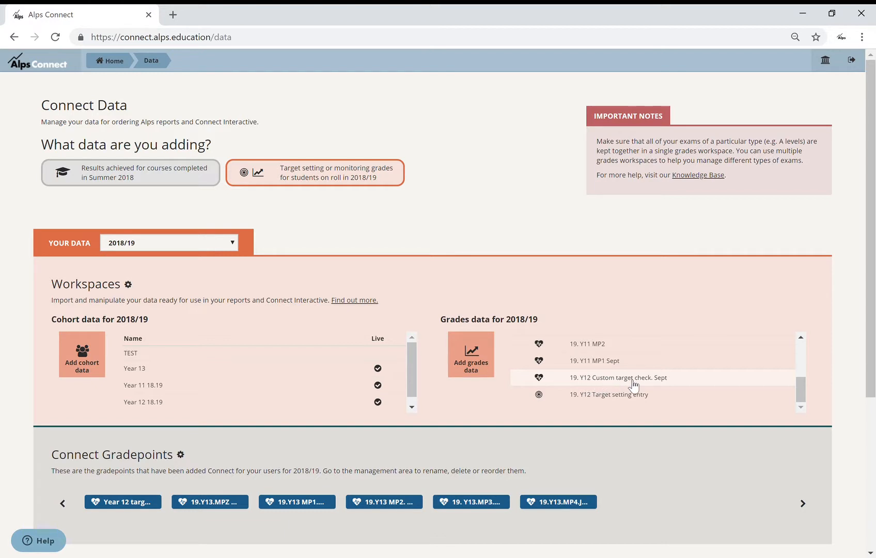
mouse_move(668, 385)
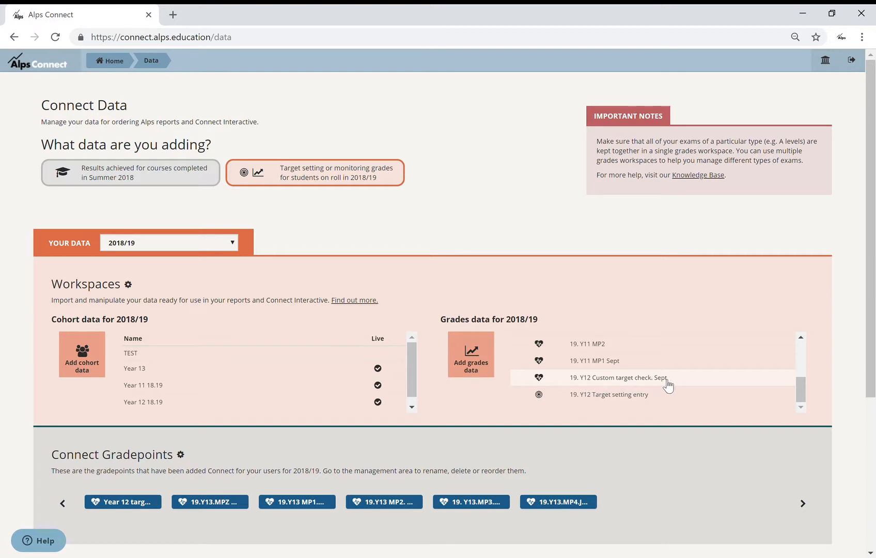
mouse_move(663, 385)
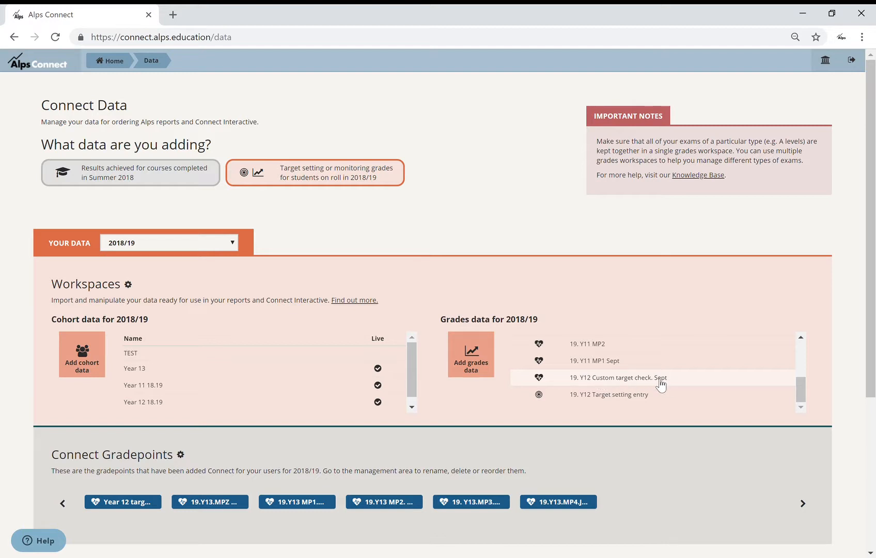
mouse_move(610, 387)
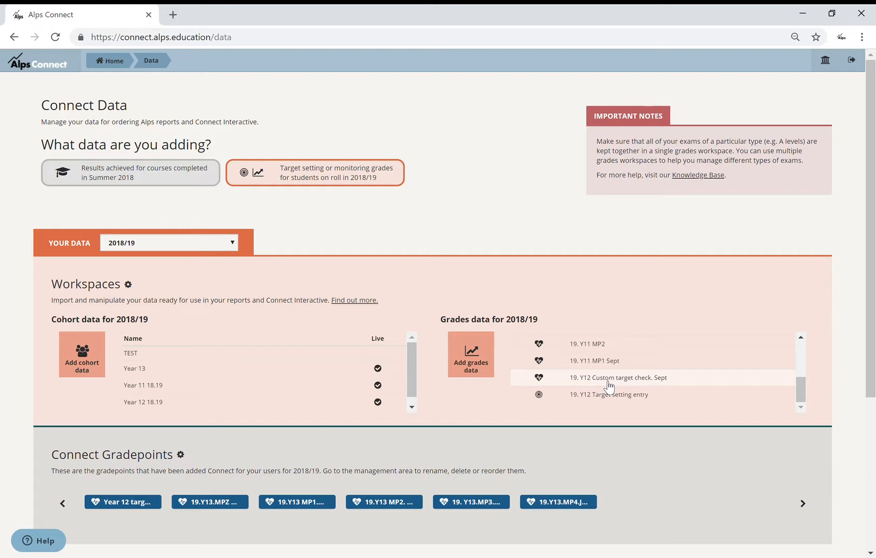
mouse_move(583, 349)
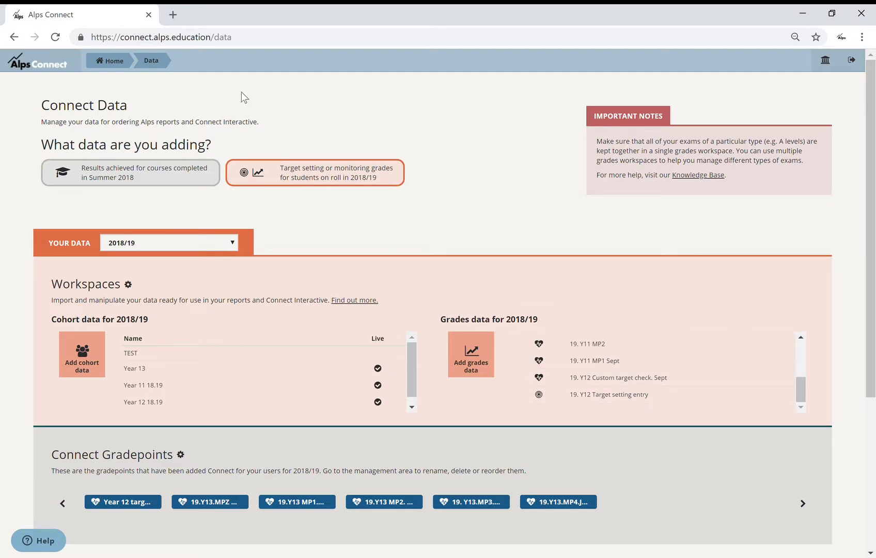
Return home and open the Subjects Overview table of entries, scores and grades
click(110, 60)
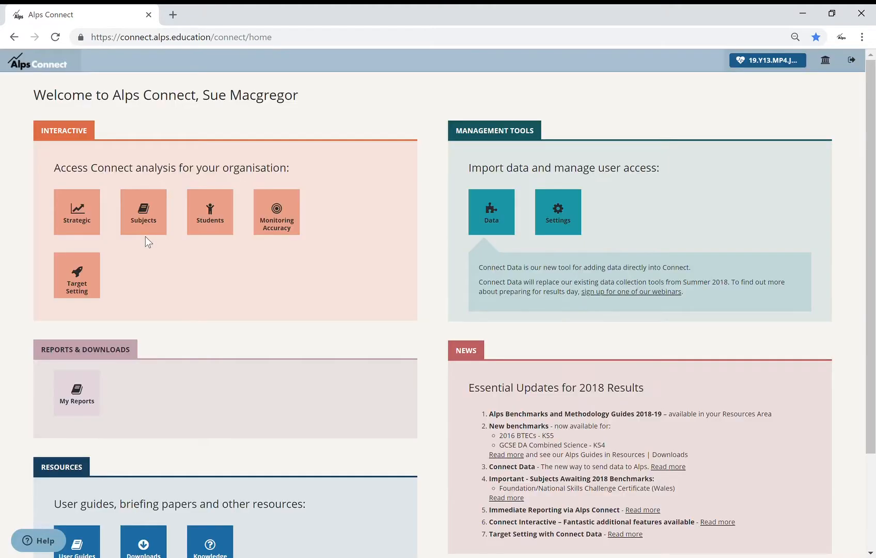
mouse_move(142, 212)
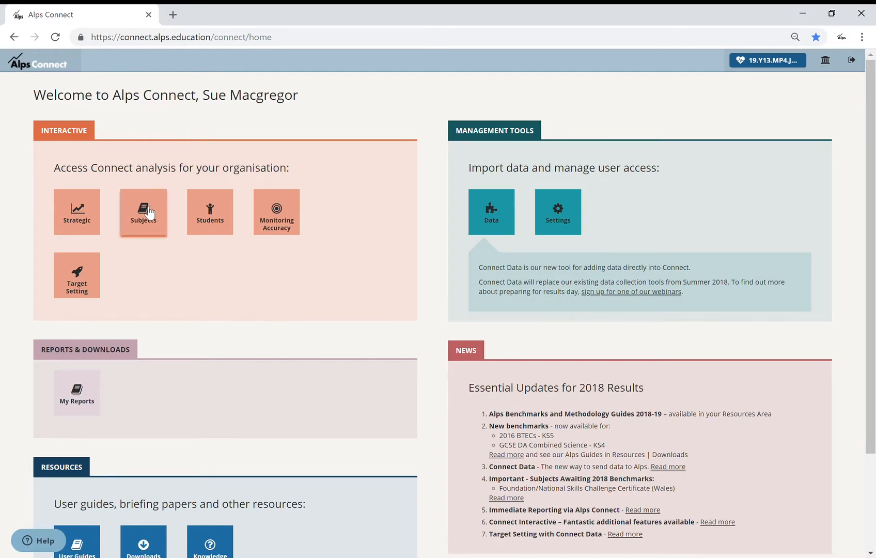
click(143, 213)
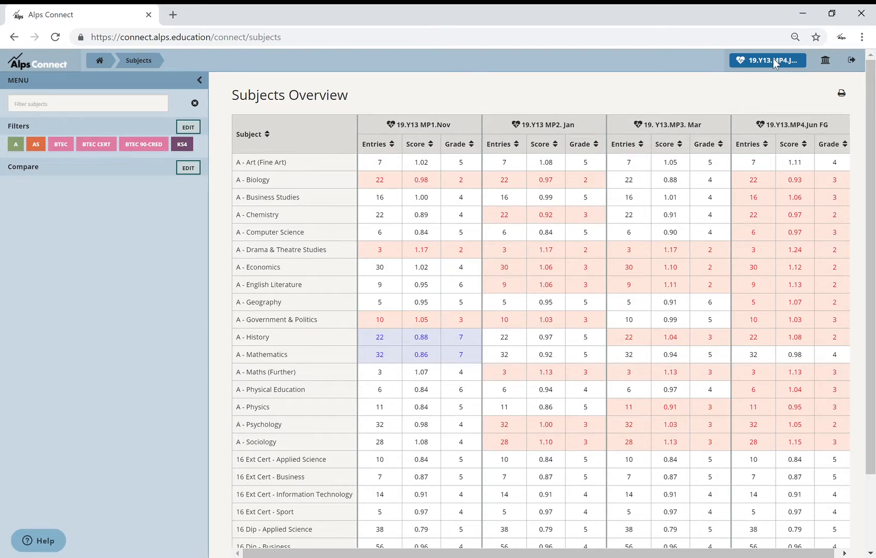
Build a custom gradepoint list with only Year 12 target check as primary and apply it
click(767, 60)
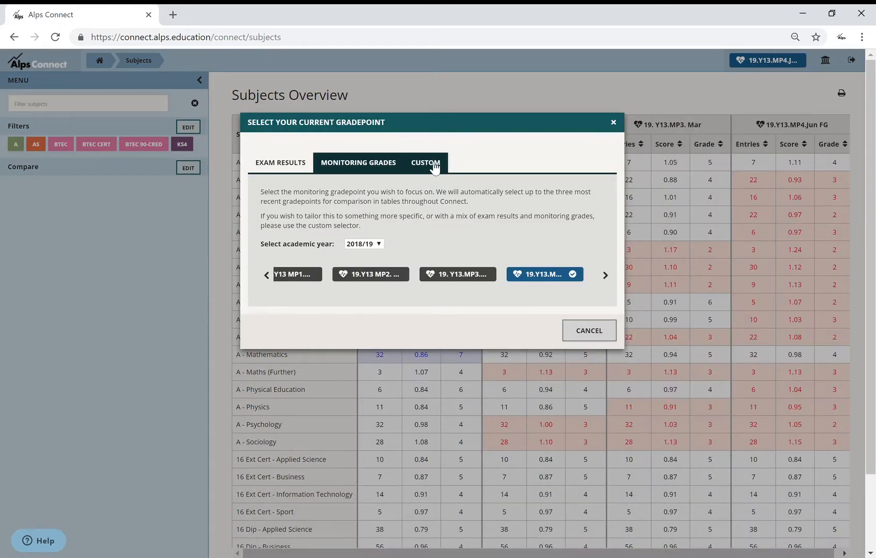
click(425, 162)
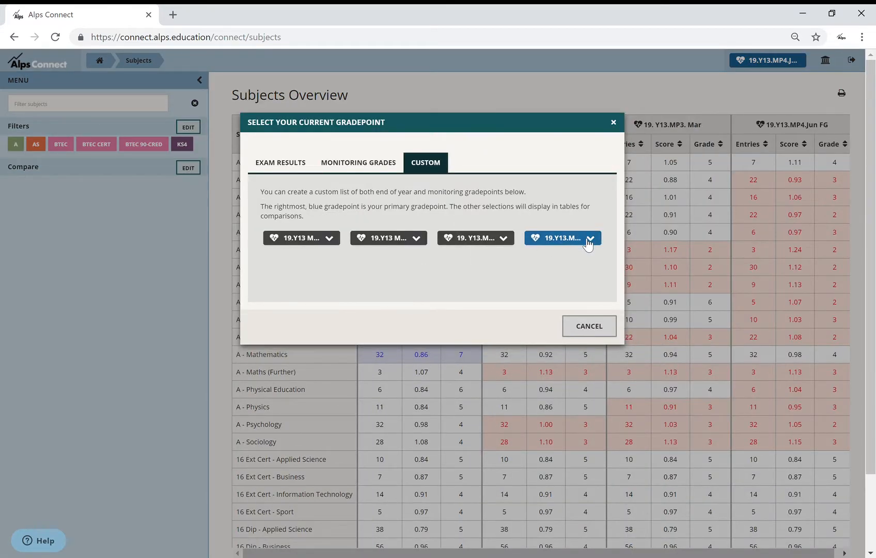
click(388, 237)
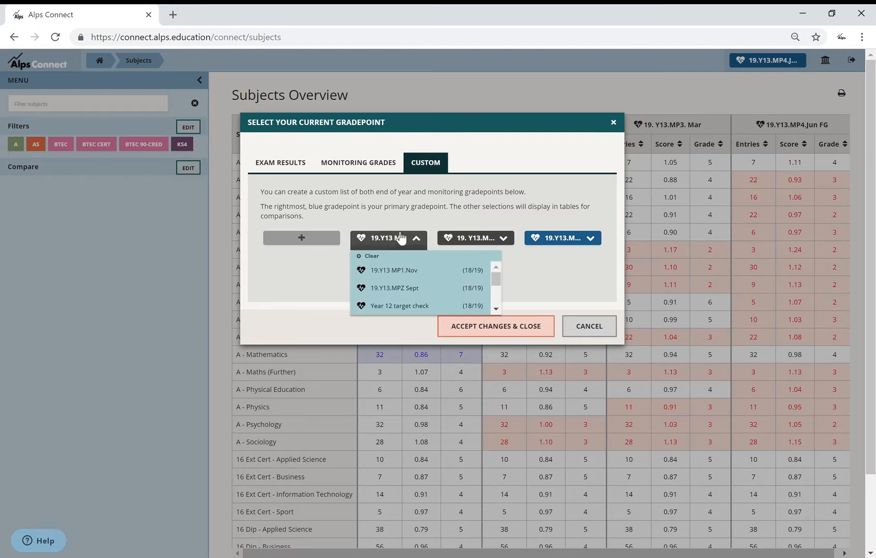
click(372, 255)
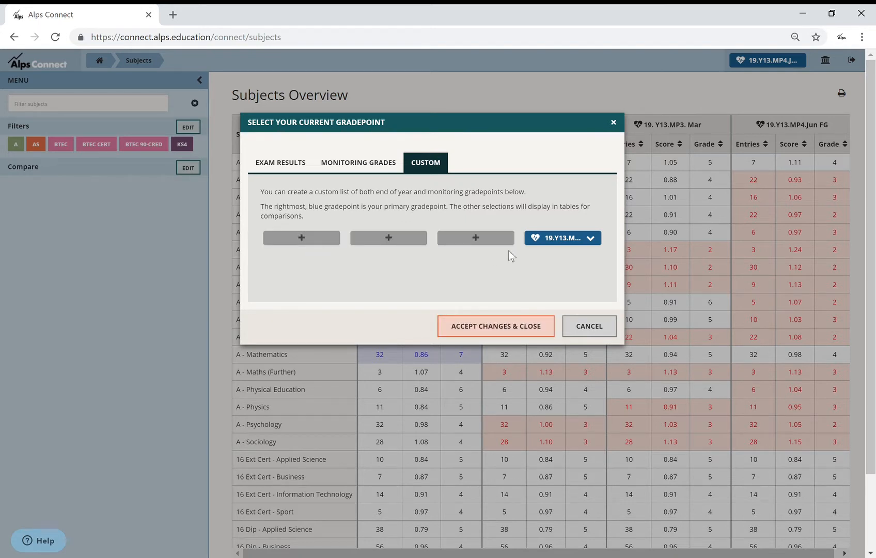
click(562, 238)
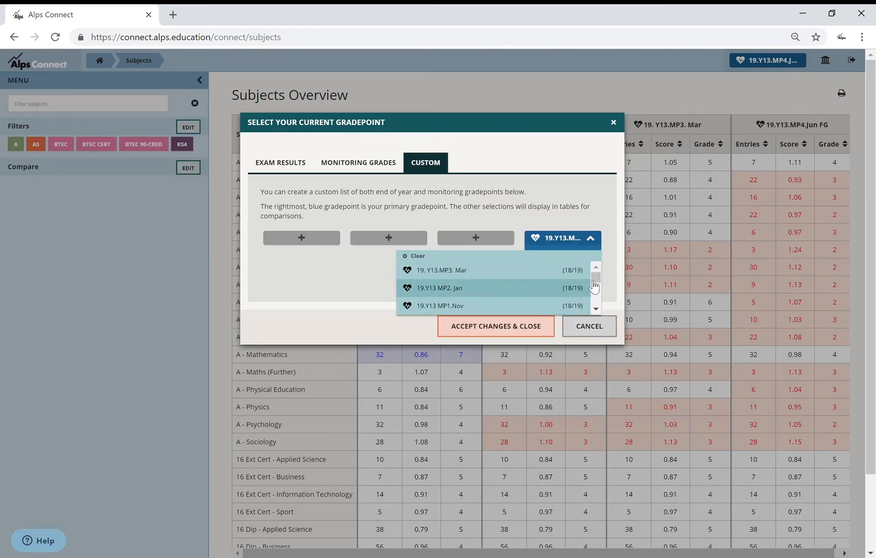
scroll(down, 3)
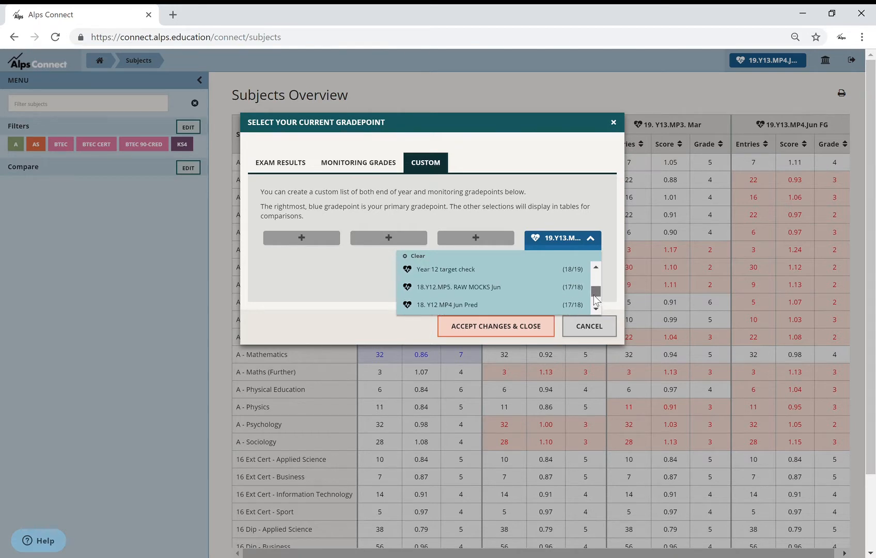
click(445, 269)
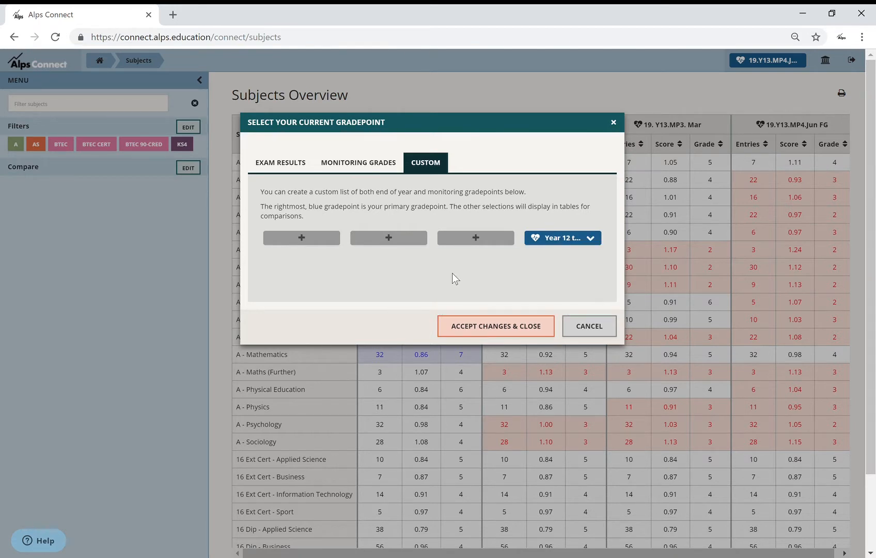
click(495, 326)
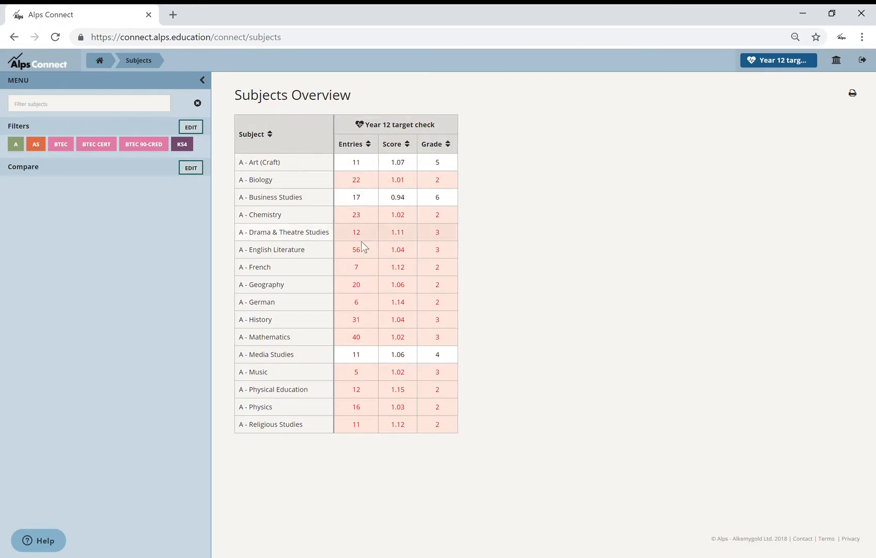
mouse_move(464, 213)
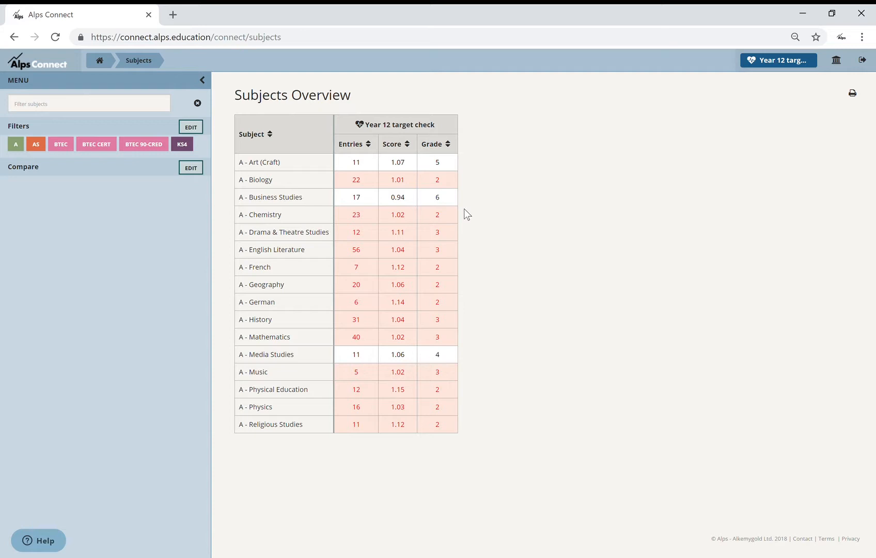
mouse_move(538, 415)
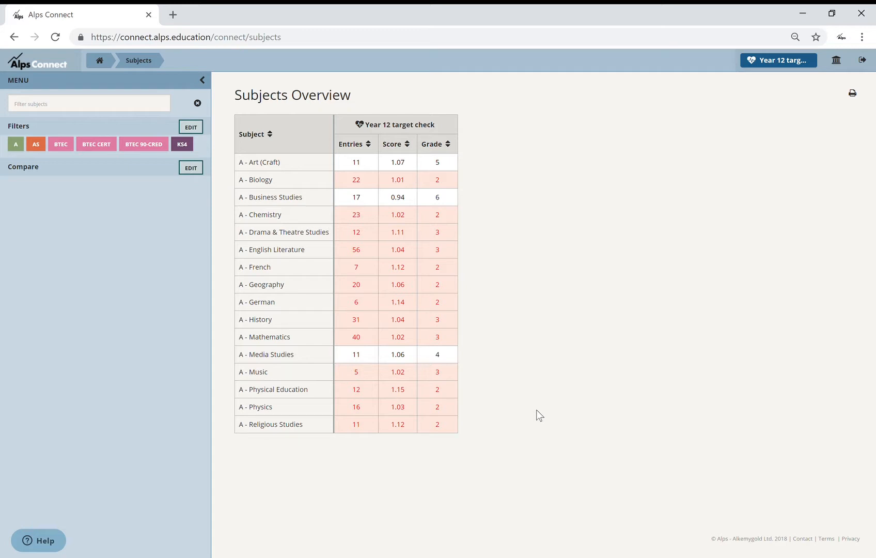
mouse_move(441, 341)
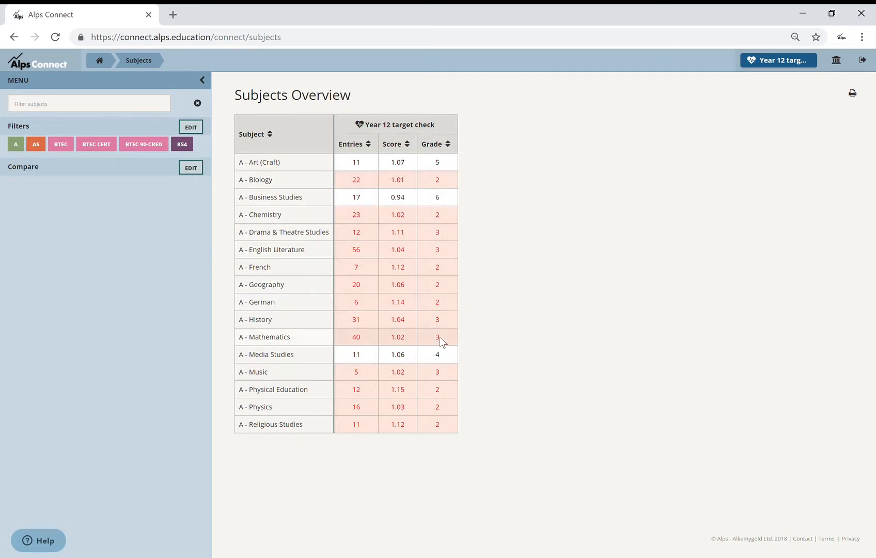
mouse_move(433, 417)
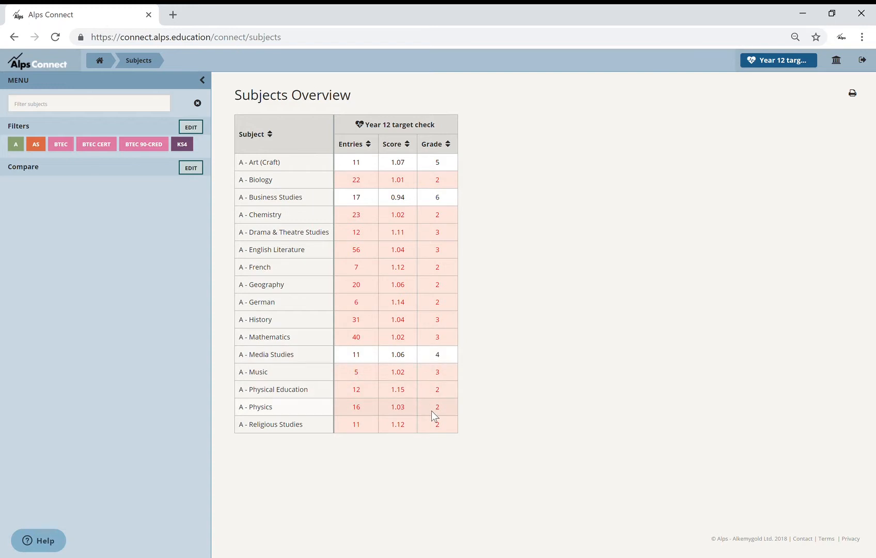
mouse_move(356, 197)
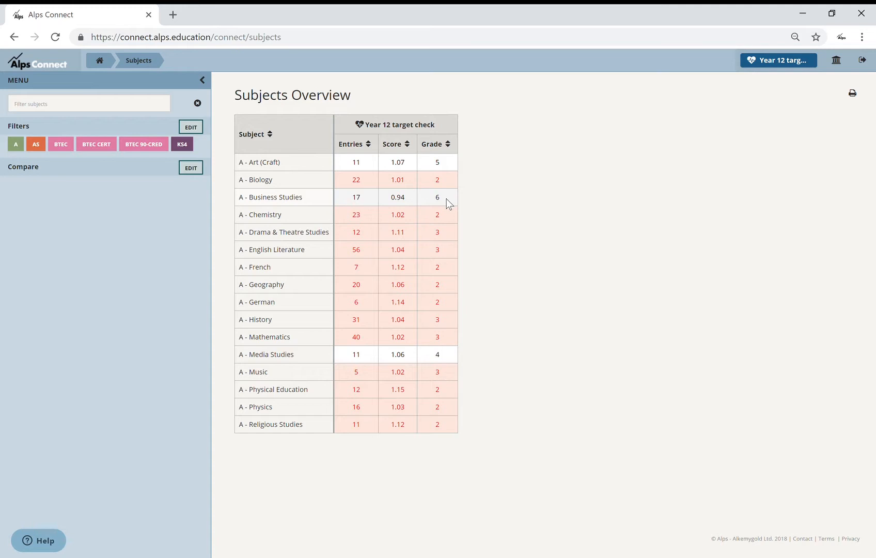
mouse_move(310, 212)
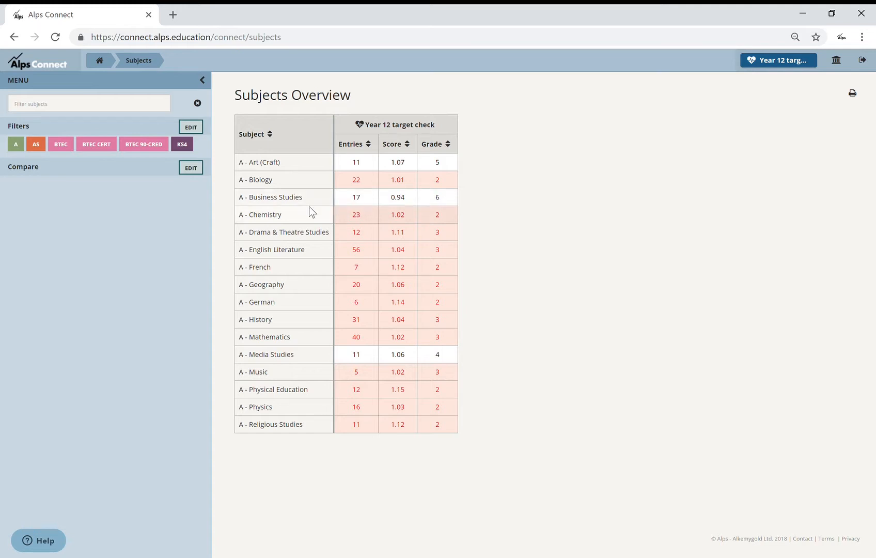
Open the A - Business Studies overview with its overall Alps grade of 6
click(270, 196)
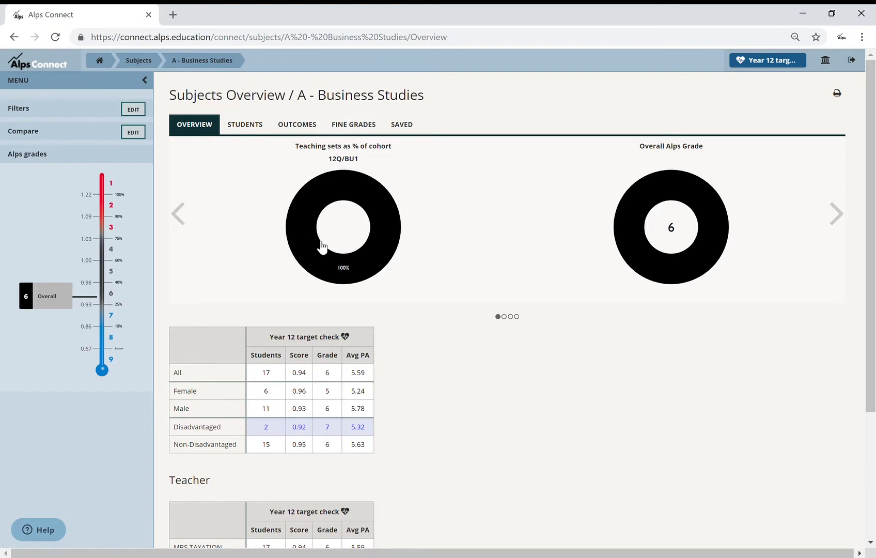
mouse_move(374, 382)
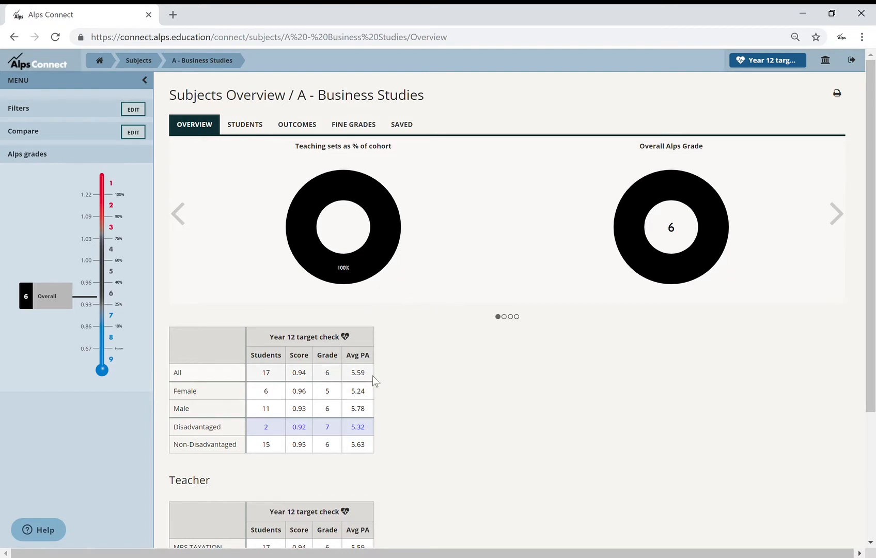
mouse_move(312, 413)
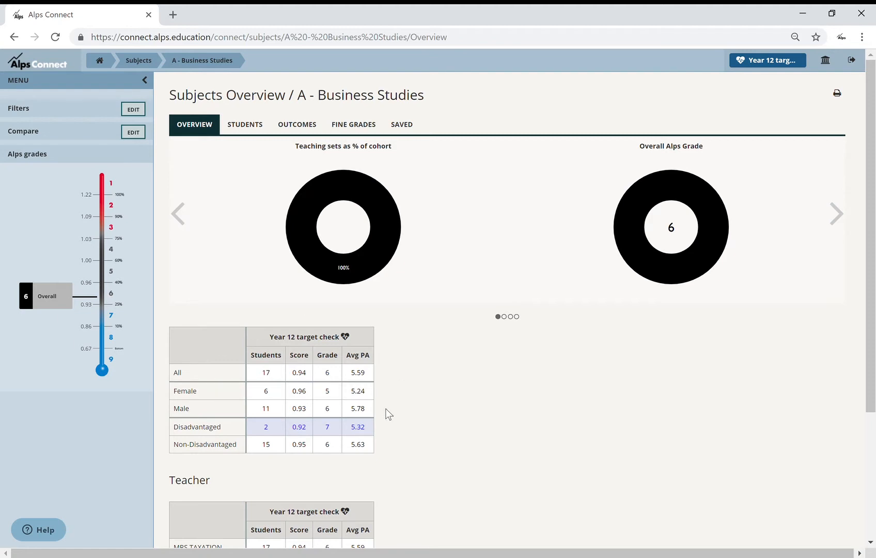
mouse_move(280, 275)
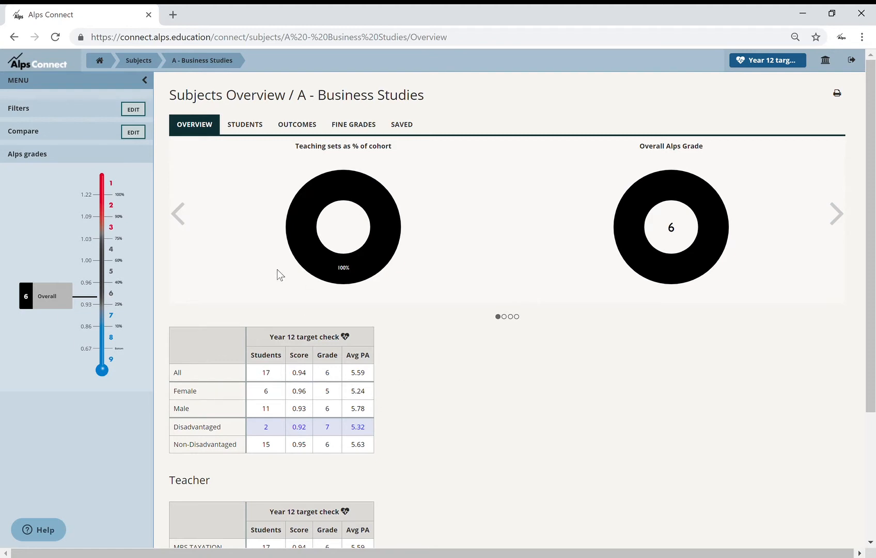
mouse_move(246, 195)
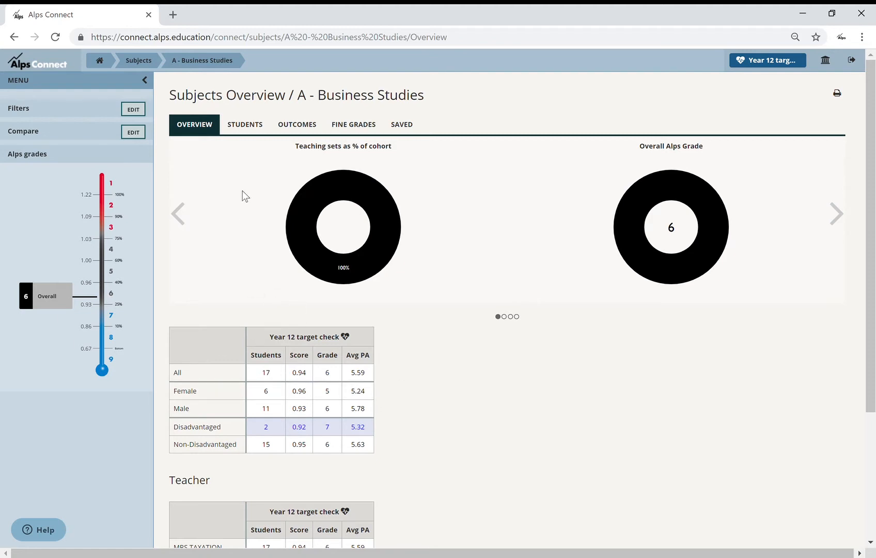
click(245, 124)
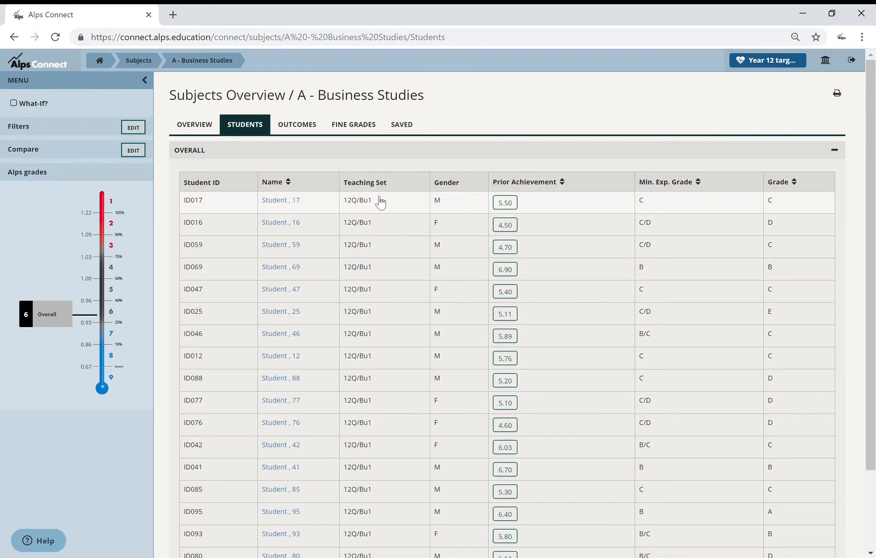
mouse_move(244, 231)
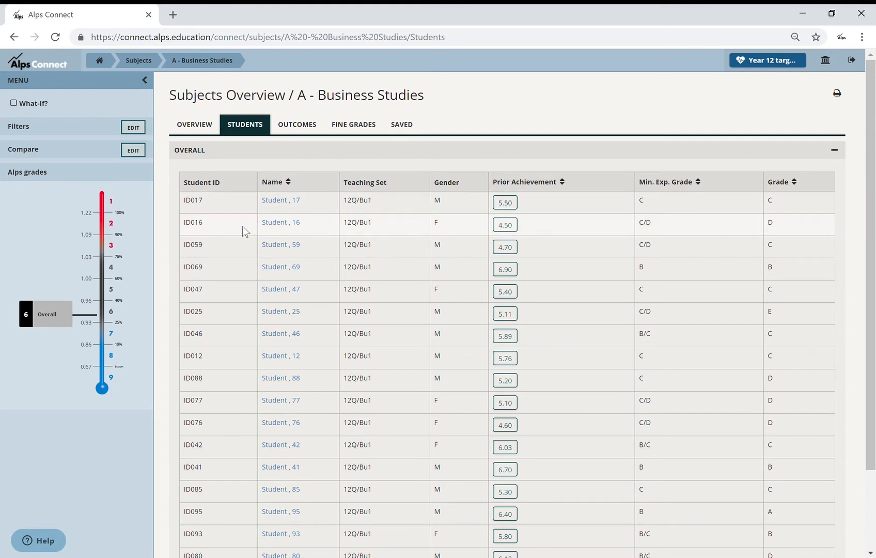
mouse_move(457, 213)
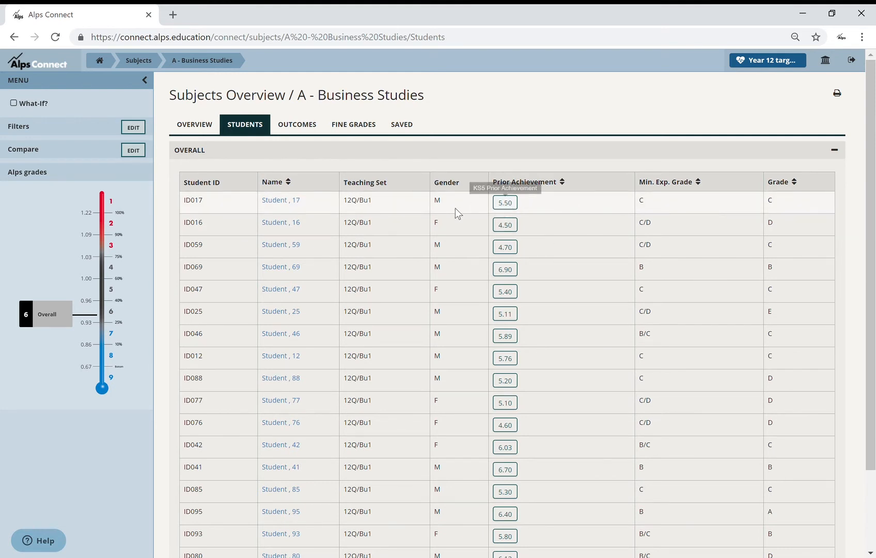
mouse_move(769, 218)
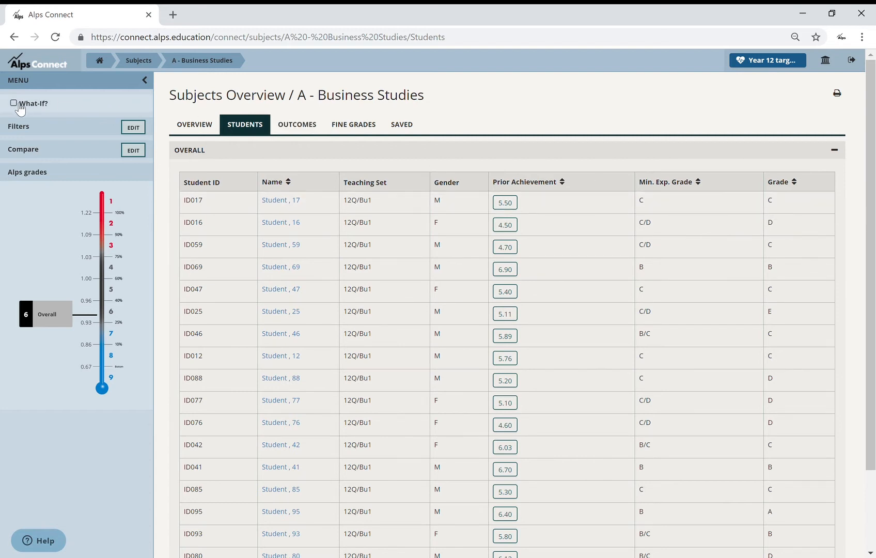
Tick What-If? to add a What-If? Grade column for the Business Studies students
click(14, 103)
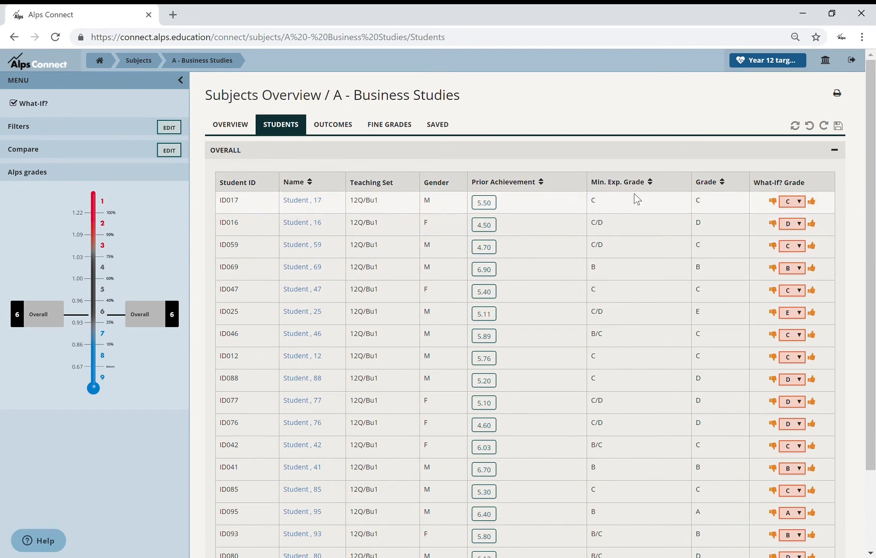
mouse_move(612, 290)
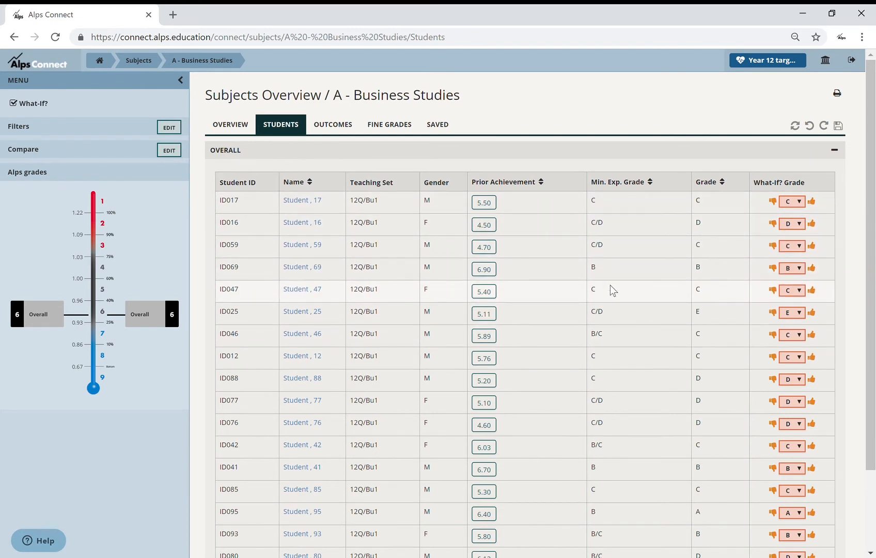
mouse_move(610, 319)
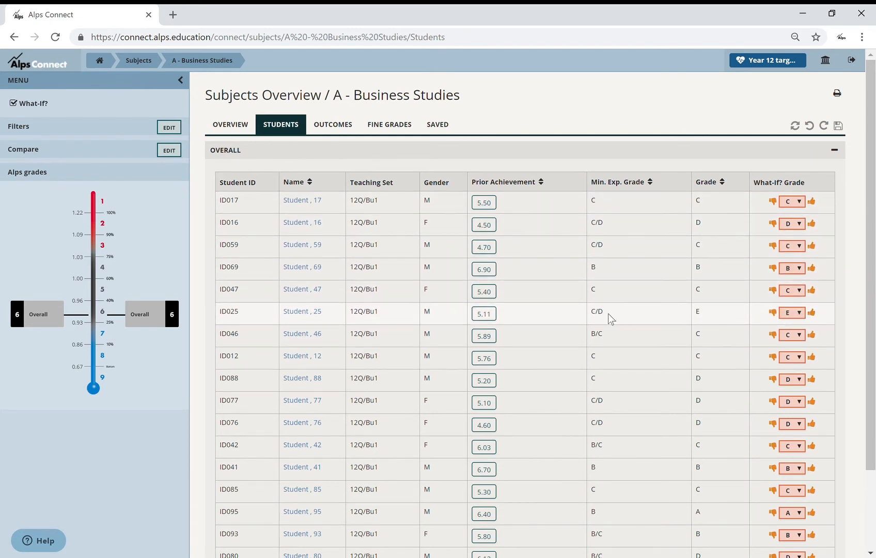
mouse_move(614, 270)
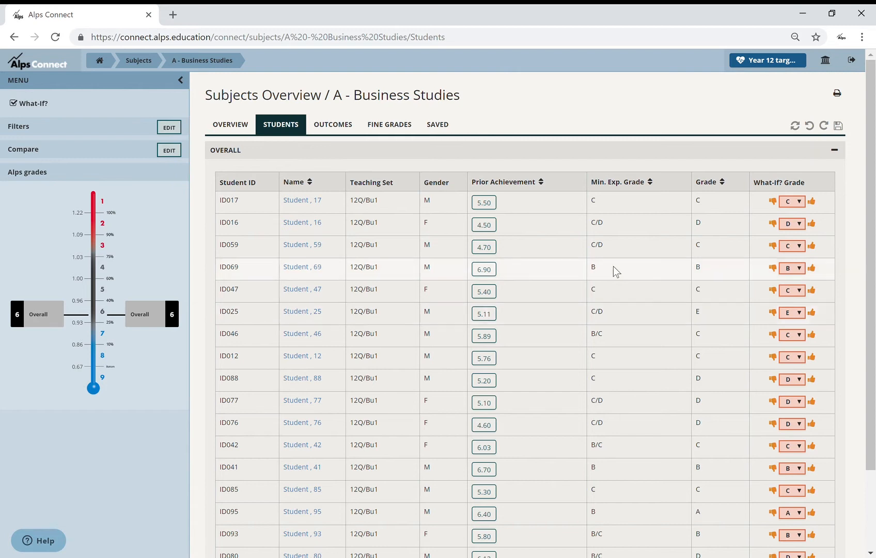
mouse_move(608, 319)
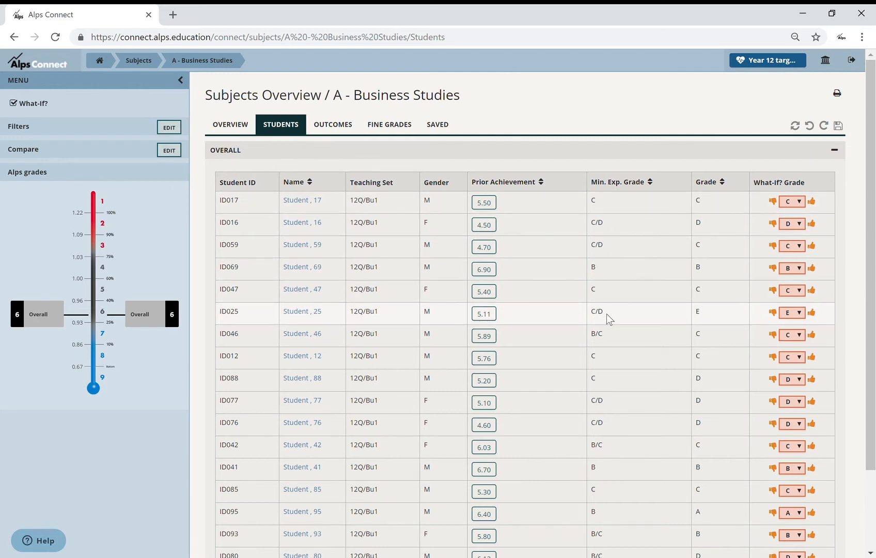
mouse_move(710, 318)
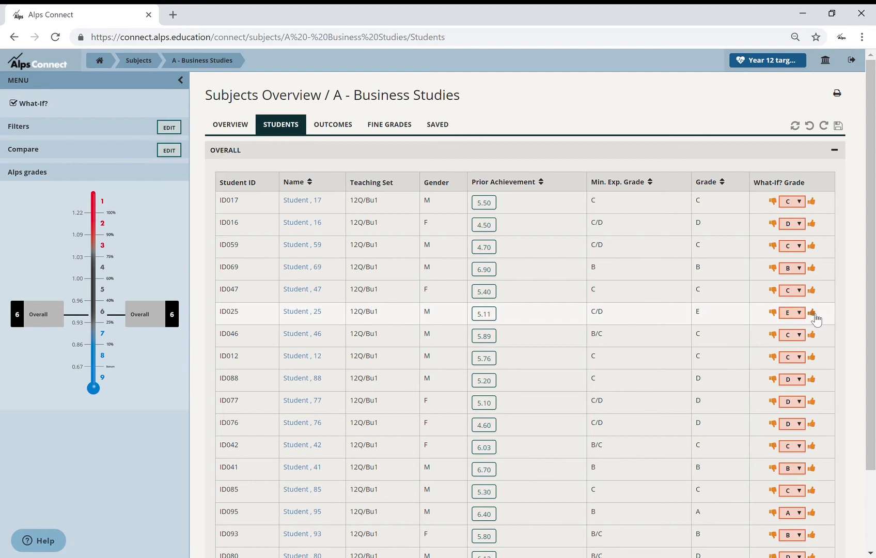
Raise ID025's what-if grade from E to D and ID080's from D to C, moving the overall to 5
click(812, 312)
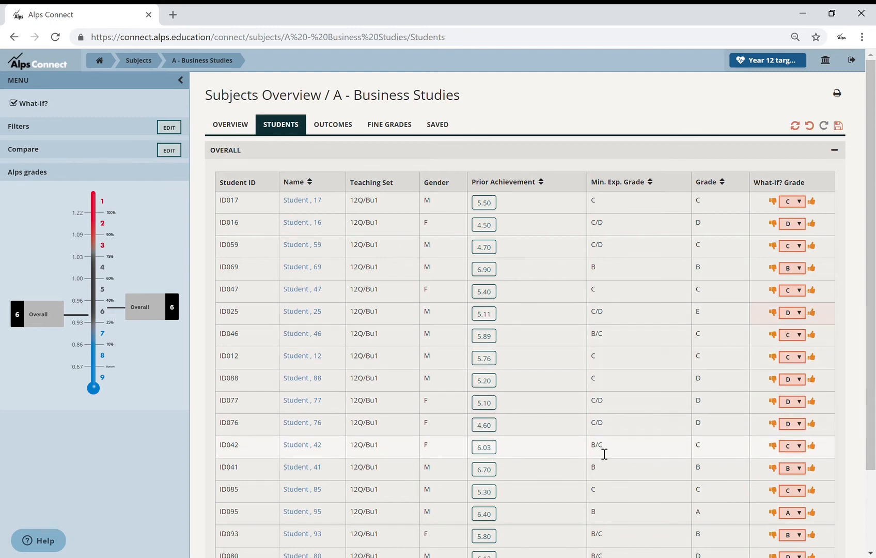
mouse_move(606, 451)
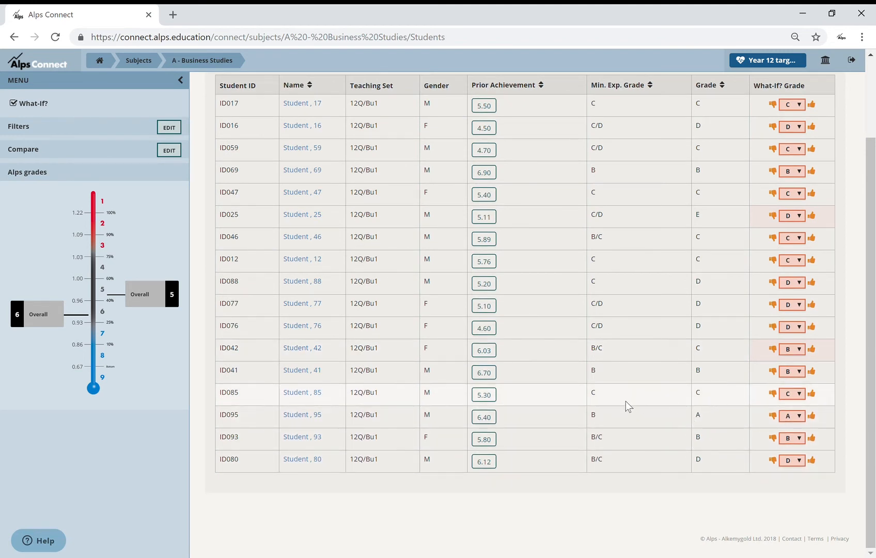
mouse_move(594, 470)
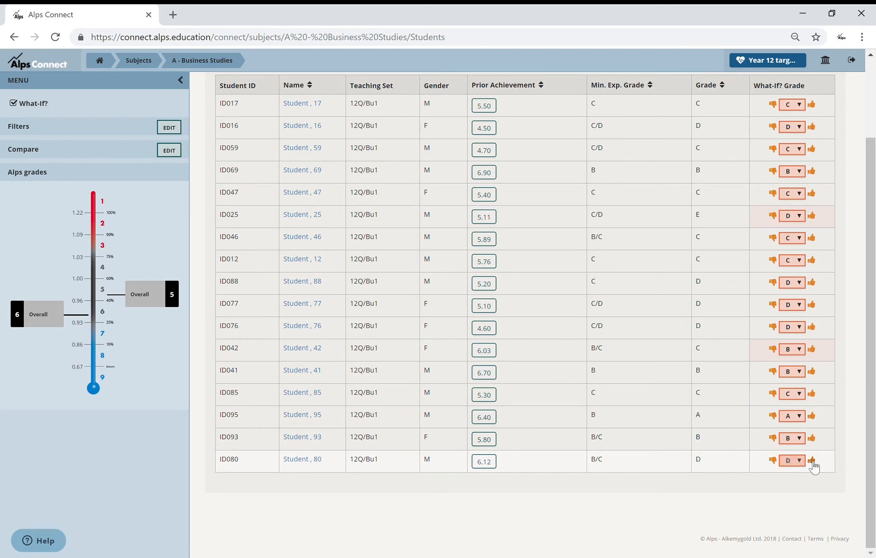
click(812, 460)
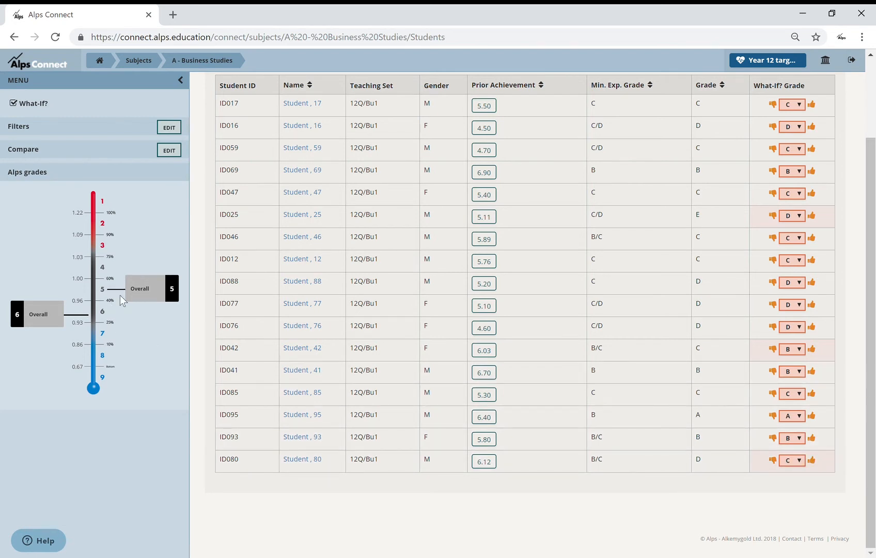
mouse_move(141, 314)
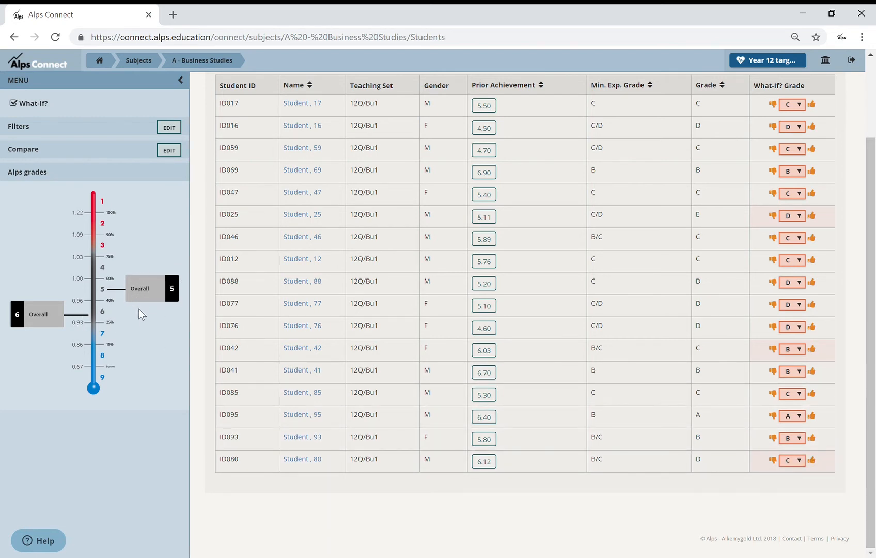
mouse_move(163, 297)
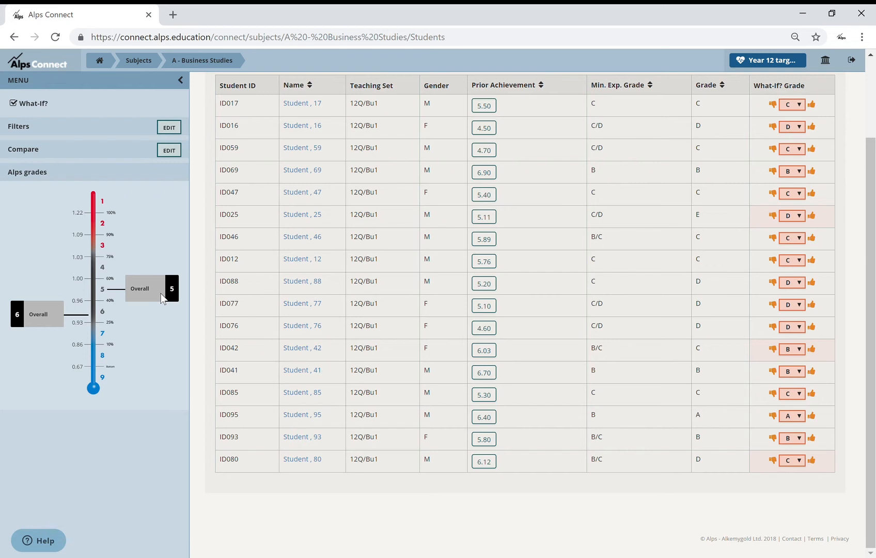
mouse_move(628, 152)
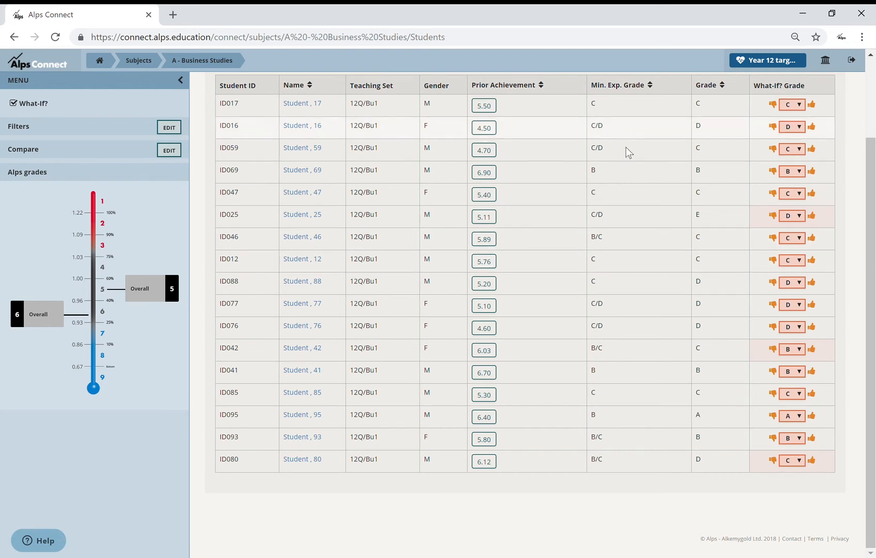
scroll(up, 3)
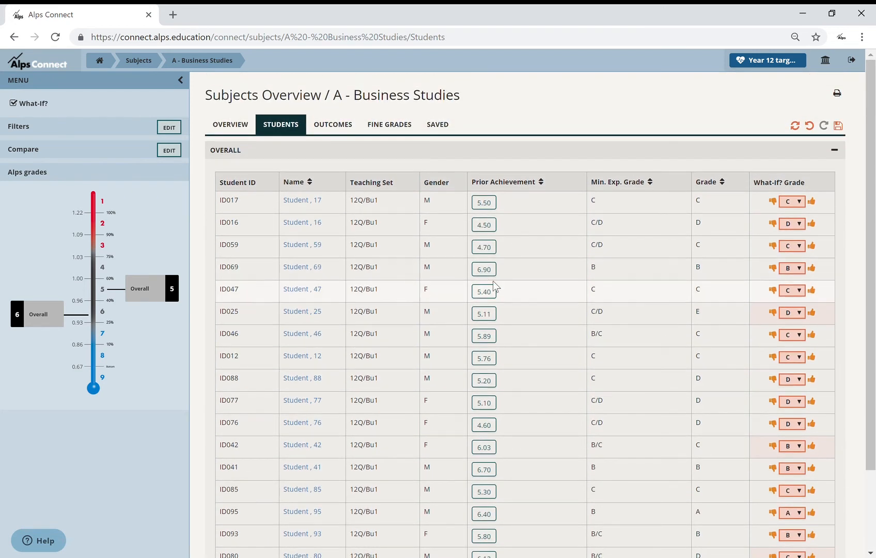
mouse_move(188, 312)
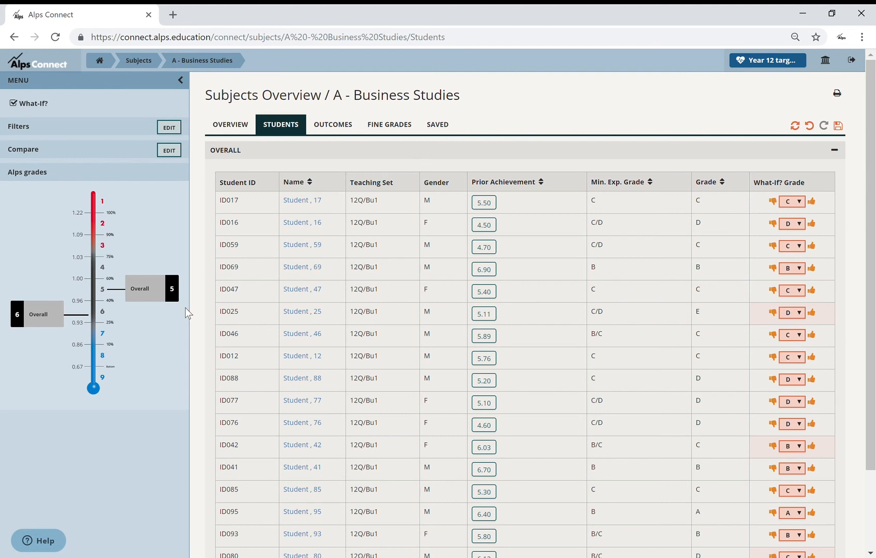